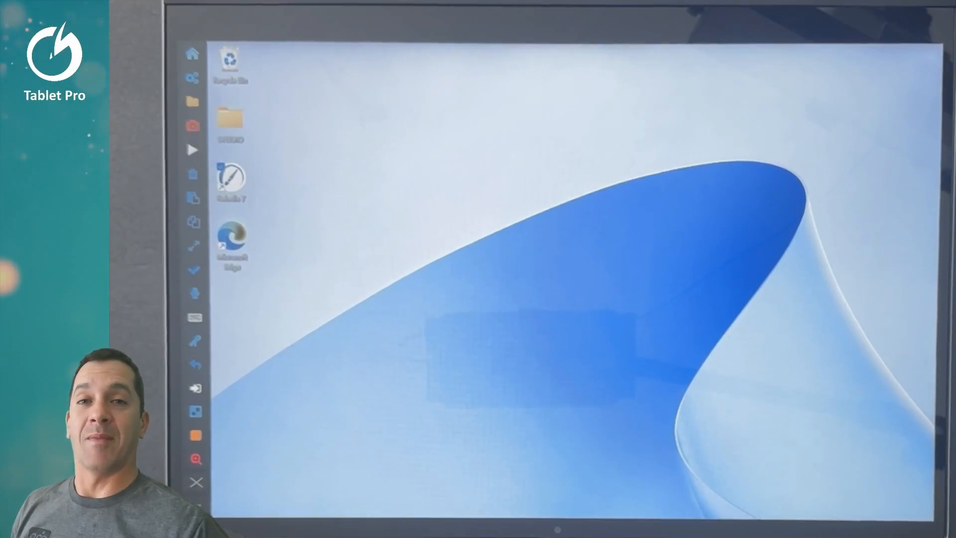
Launch Rebelle 7 Pro from its desktop shortcut, opening a blank canvas
double_click(231, 183)
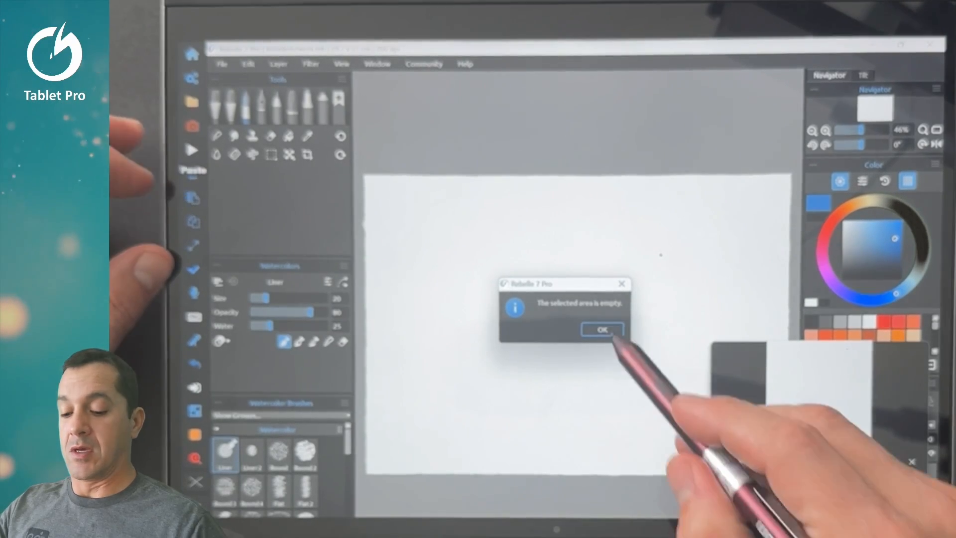
Dismiss the empty-selection notice, activate the Pencils tool, and bring up the Select Canvas dialog
click(601, 329)
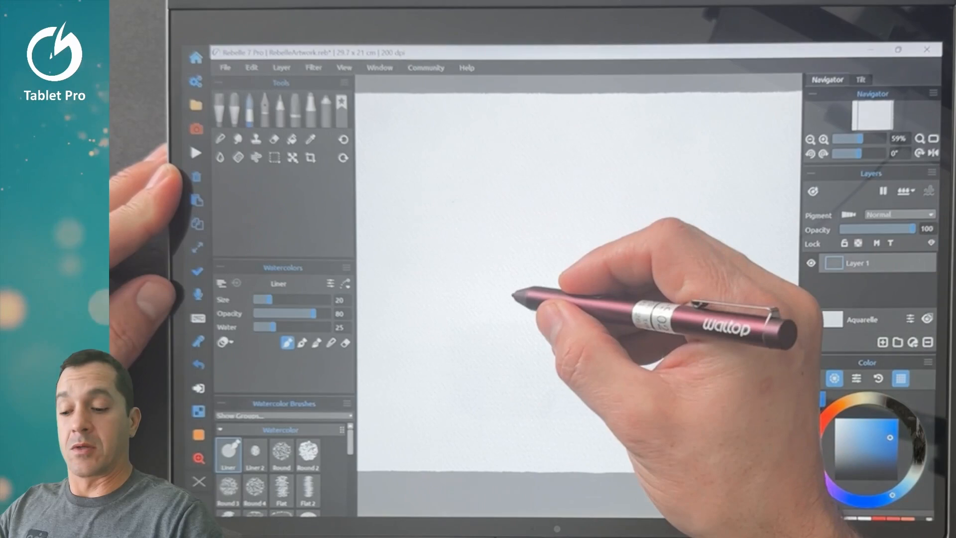
click(523, 300)
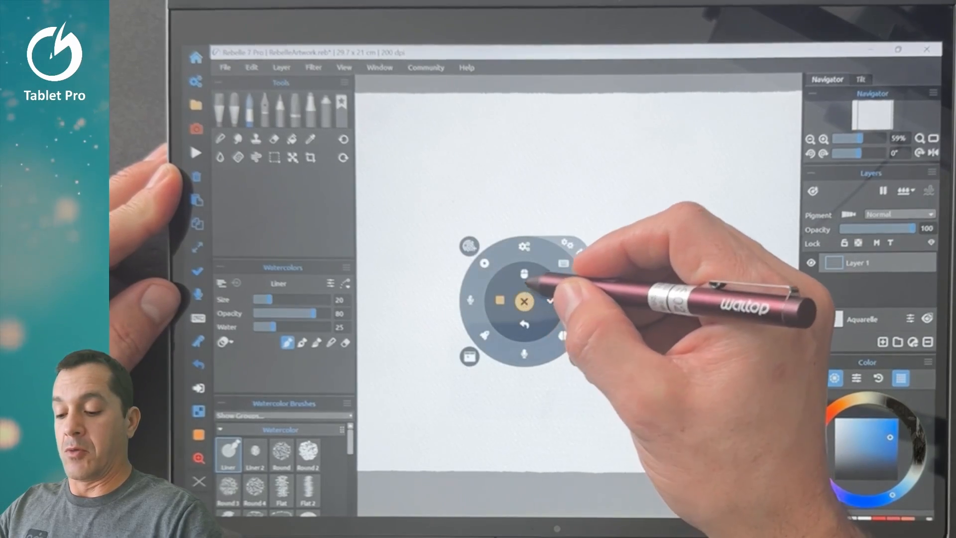
click(523, 301)
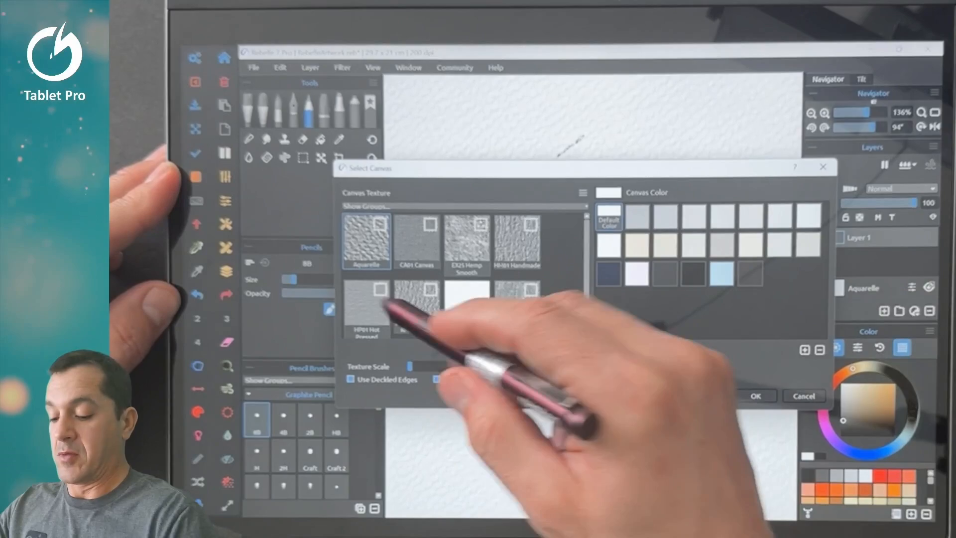
Choose the HP01 Hot Pressed paper texture in Select Canvas
click(756, 396)
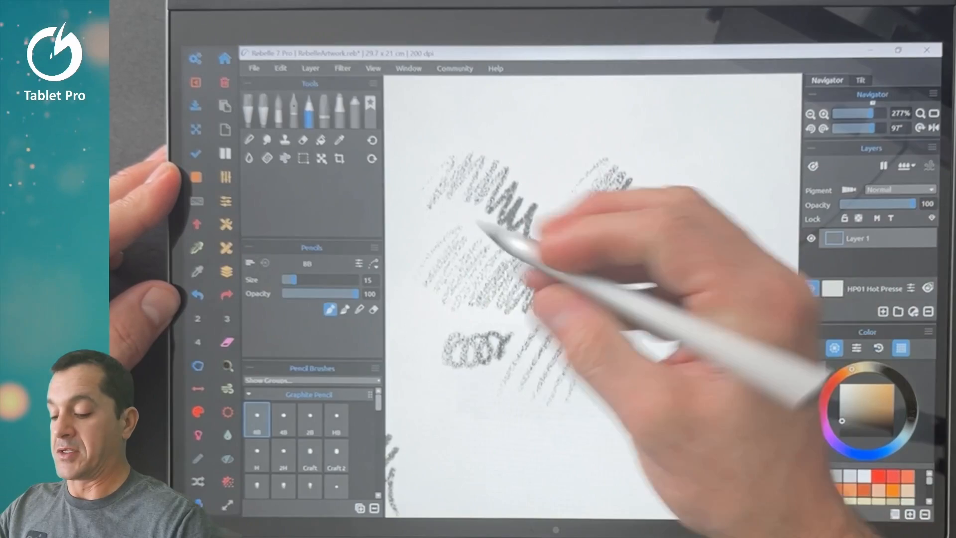
click(310, 456)
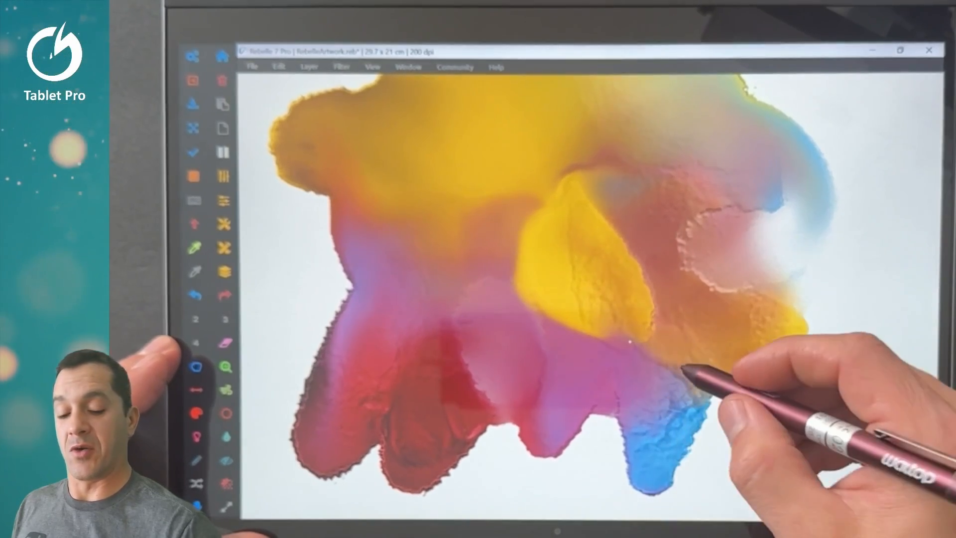
click(701, 369)
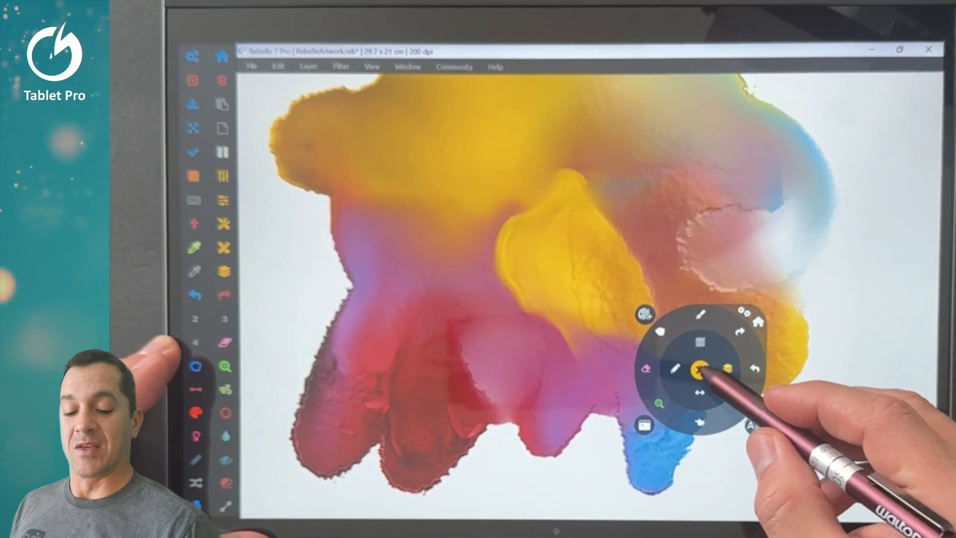
click(701, 366)
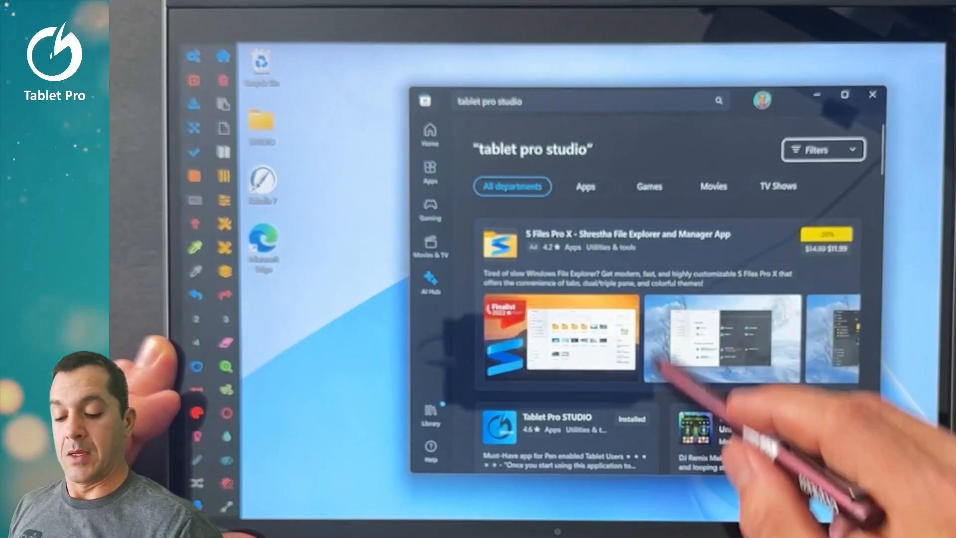
Scroll down through the Tablet Pro STUDIO configuration panel's program profiles
scroll(down, 3)
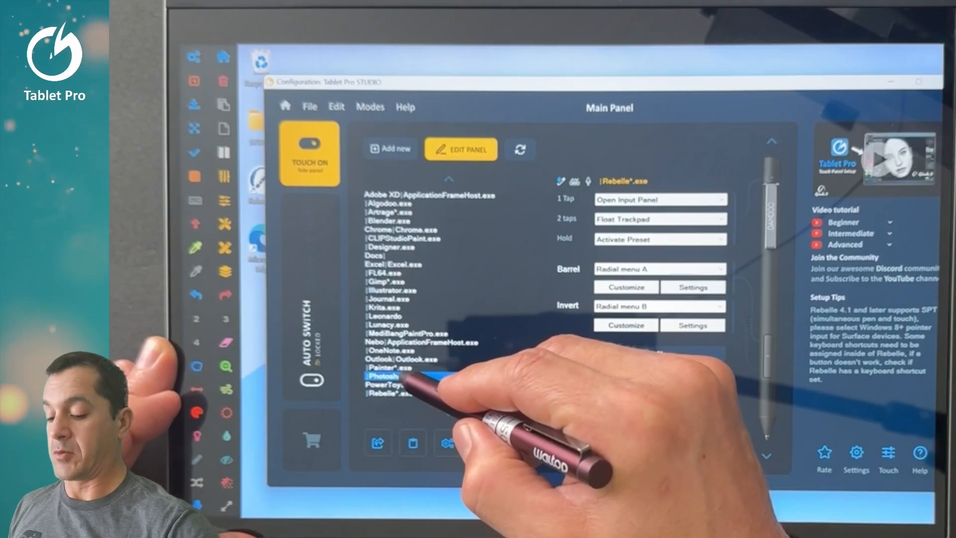
Select the Rebelle*.exe profile and open the Modes menu listing touch input modes
click(384, 376)
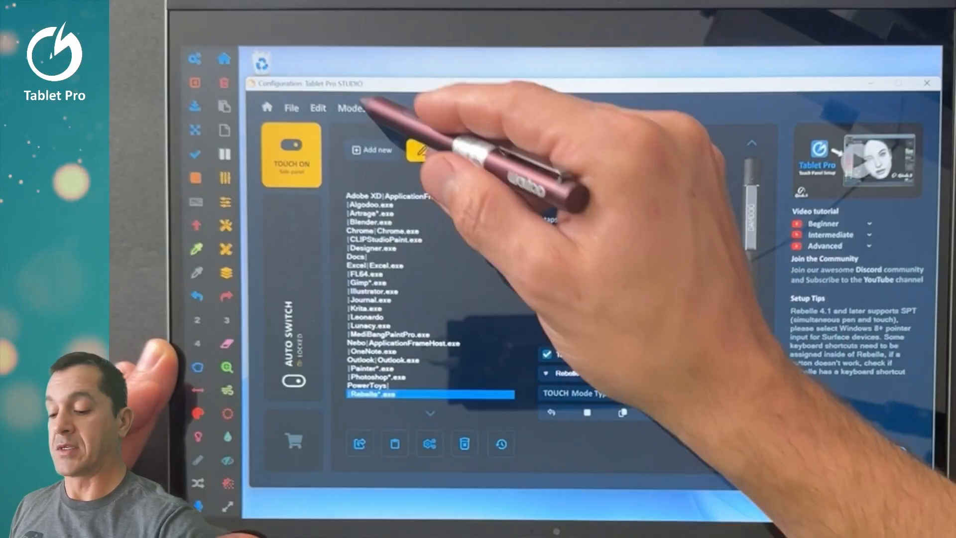
click(351, 108)
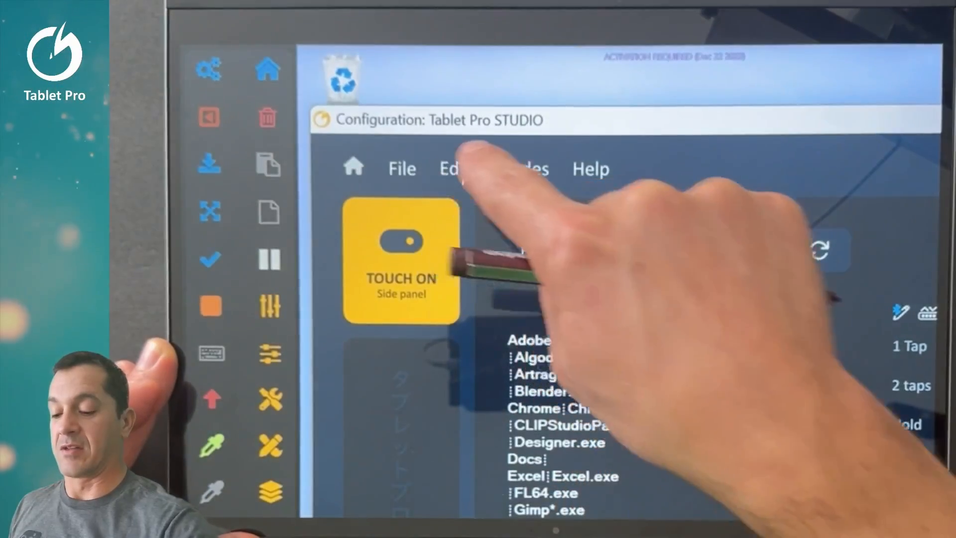
click(521, 169)
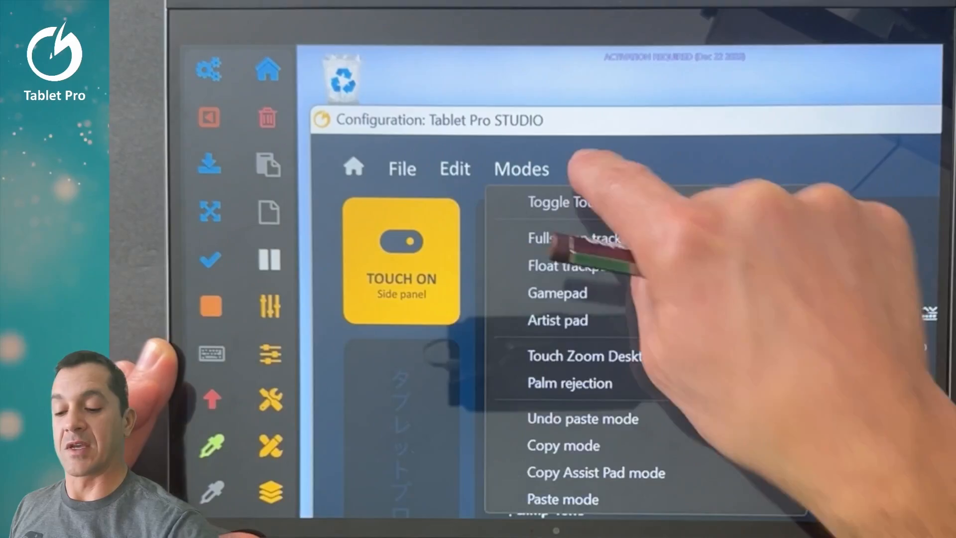